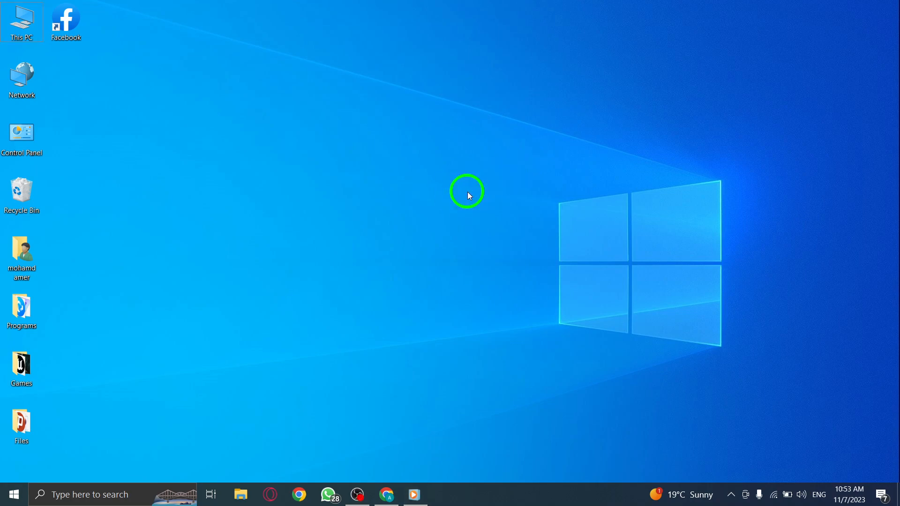
mouse_move(366, 248)
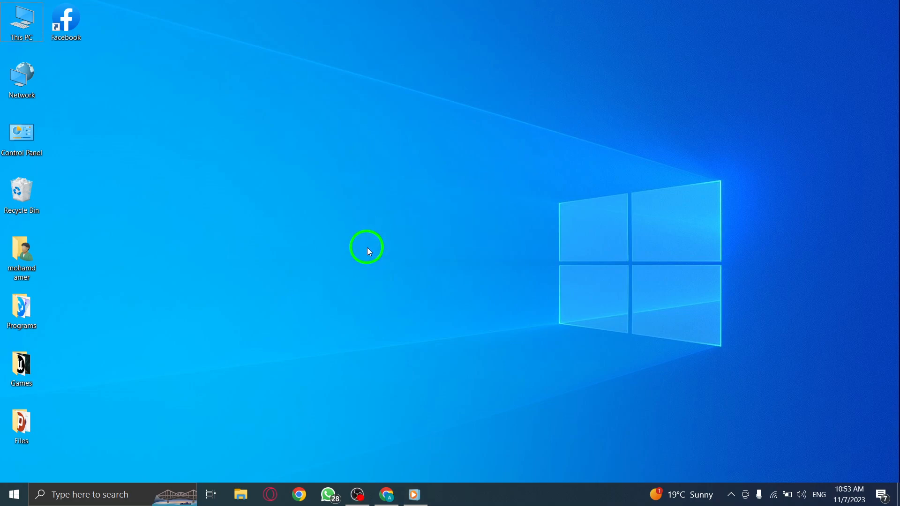
mouse_move(393, 223)
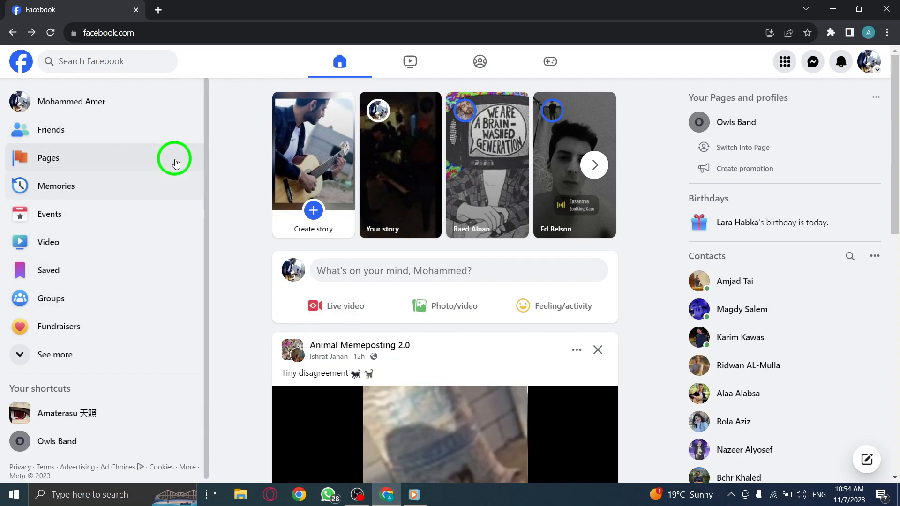
mouse_move(51, 130)
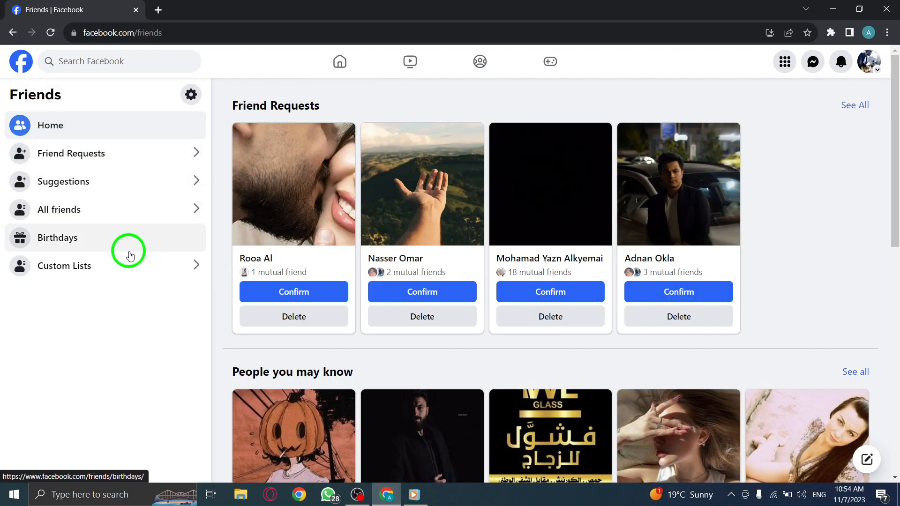
Go to Custom Lists, open the empty Acquaintances list, and bring up its add/remove friends dialog.
left_click(64, 265)
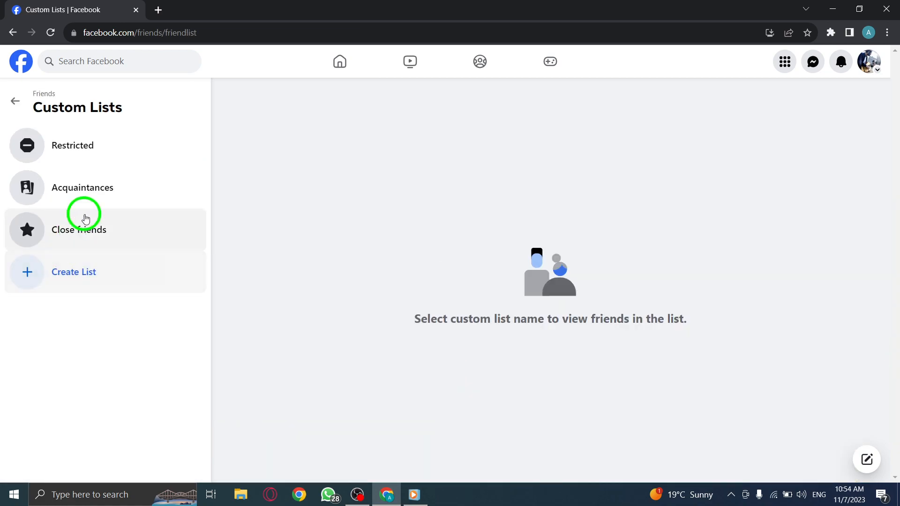
left_click(82, 187)
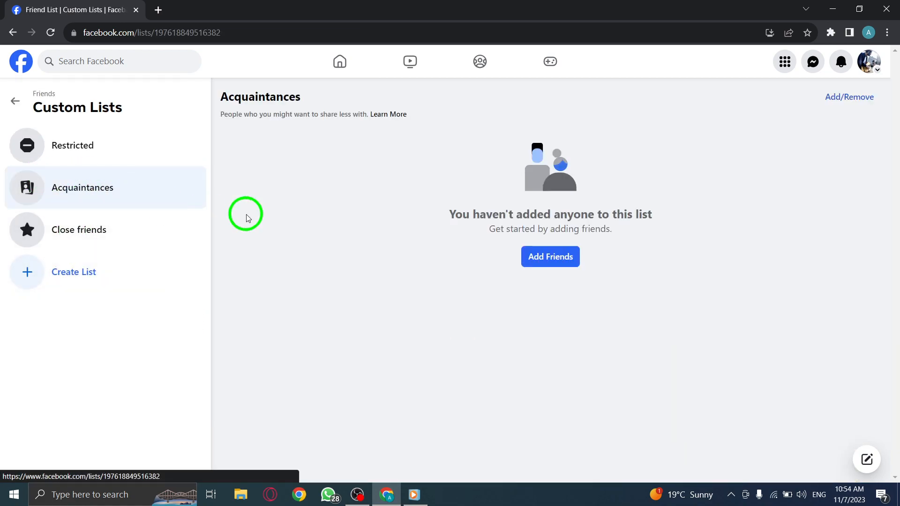
left_click(849, 96)
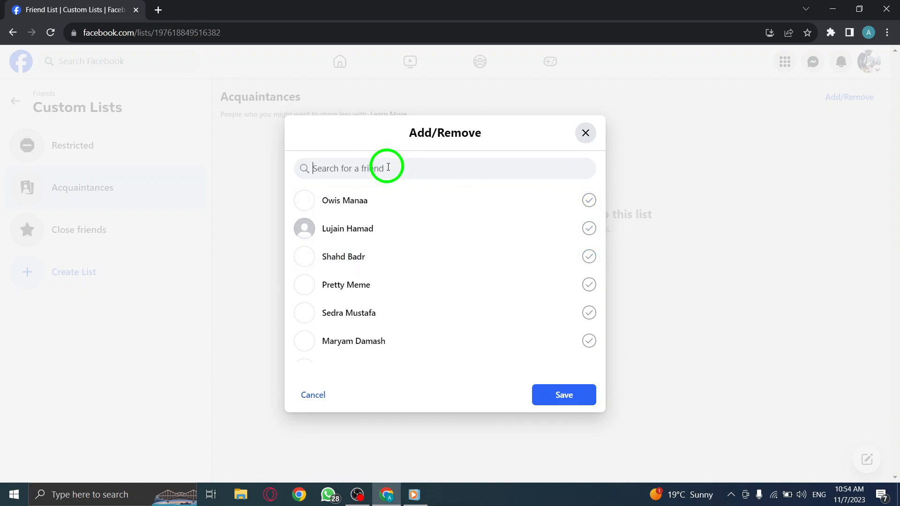
type("maria")
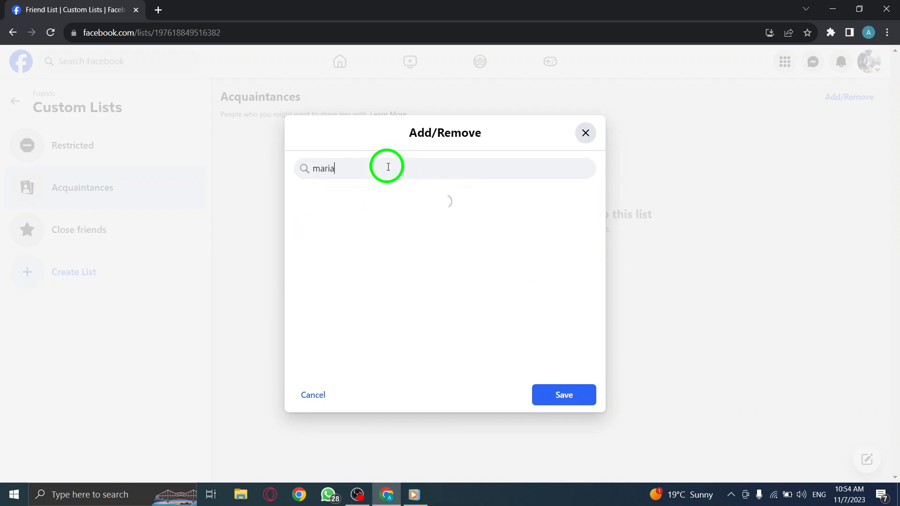
left_click(588, 174)
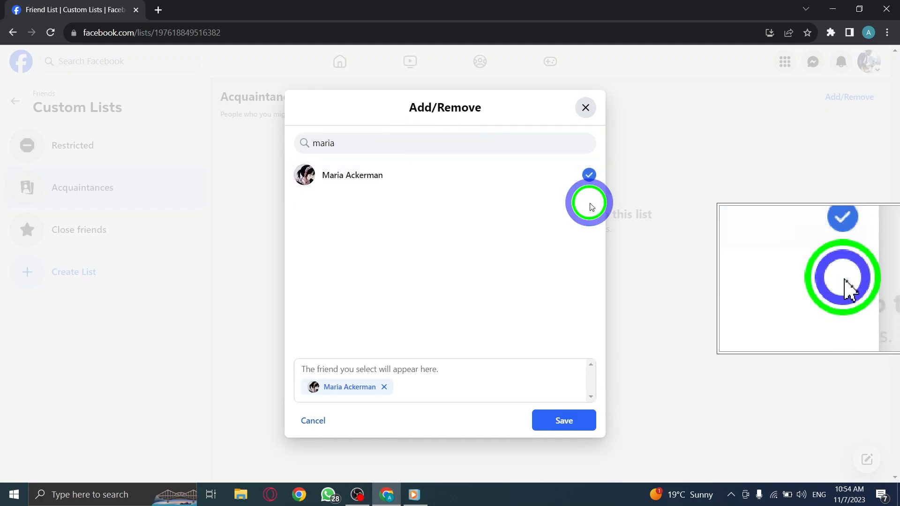
left_click(563, 420)
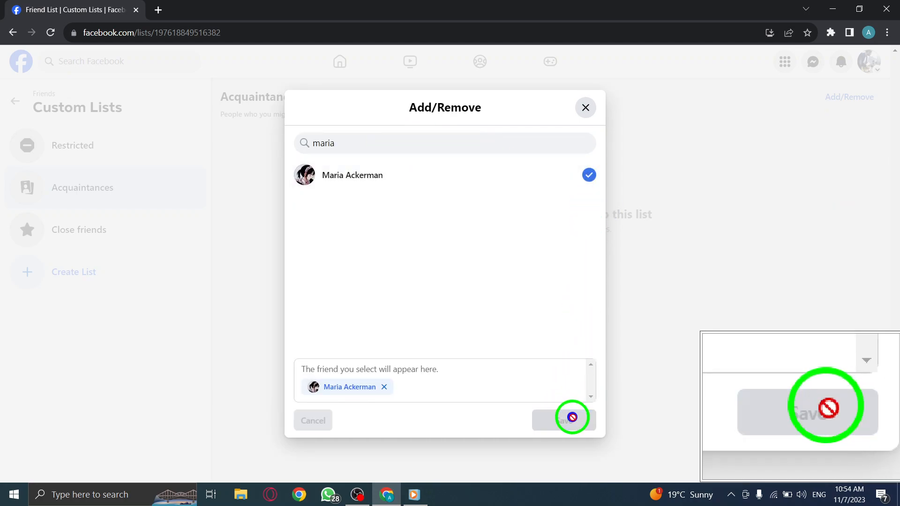
left_click(570, 420)
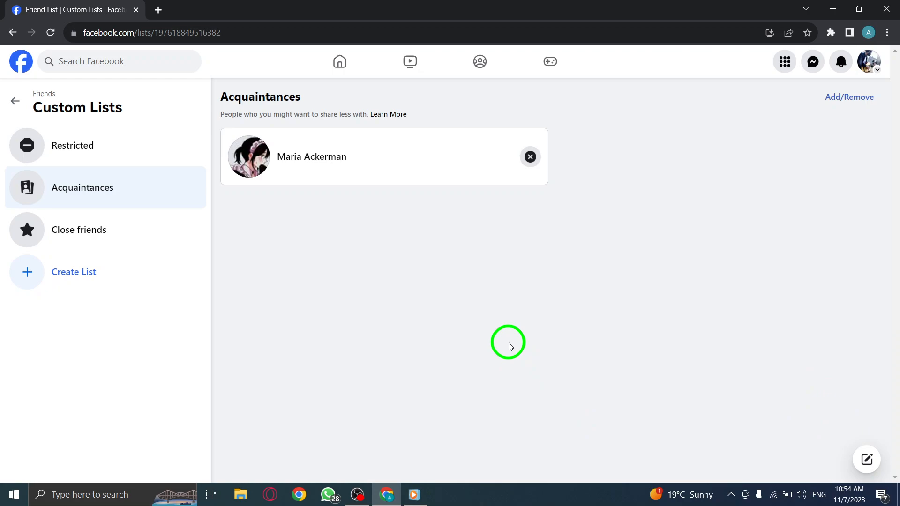
mouse_move(2, 64)
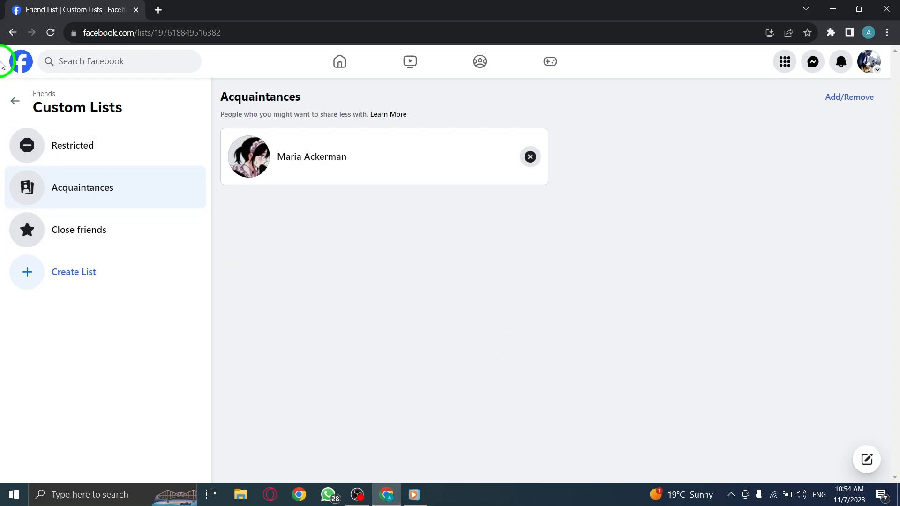